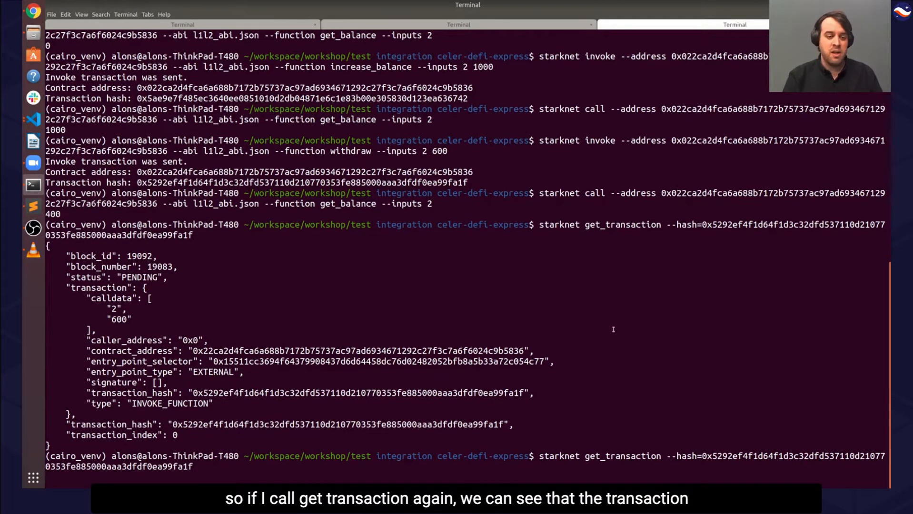
Rerun starknet get_transaction for the 600 withdrawal hash and read its ACCEPTED_ONCHAIN status.
key(Return)
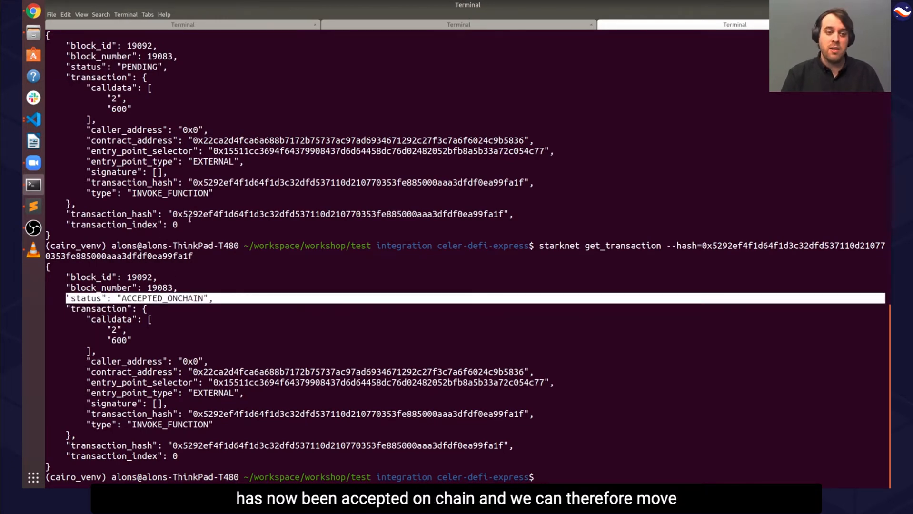
mouse_move(233, 164)
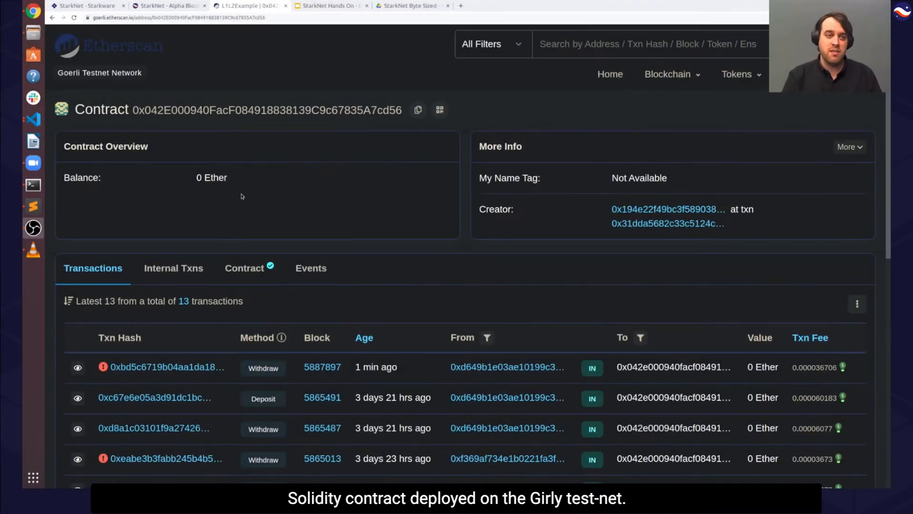
Connect MetaMask to the L1L2Example contract's write functions, accepting the beta warning.
scroll(down, 3)
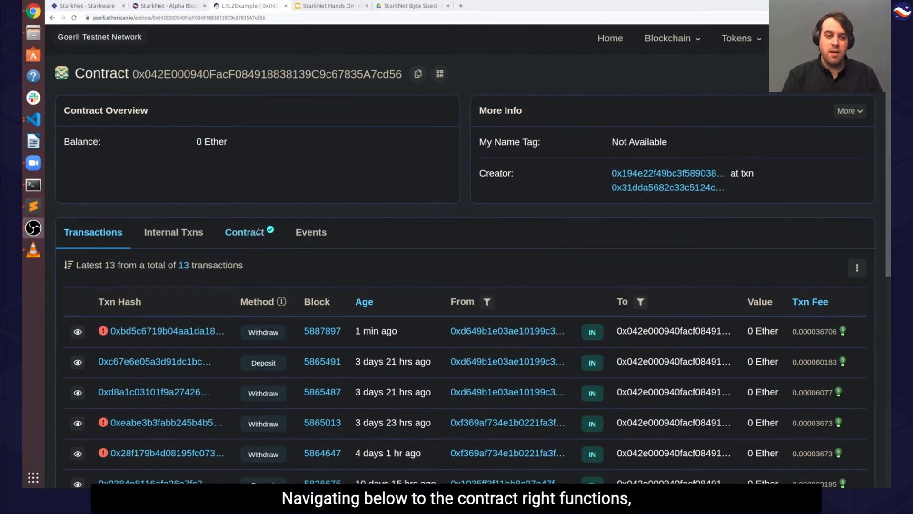
click(244, 232)
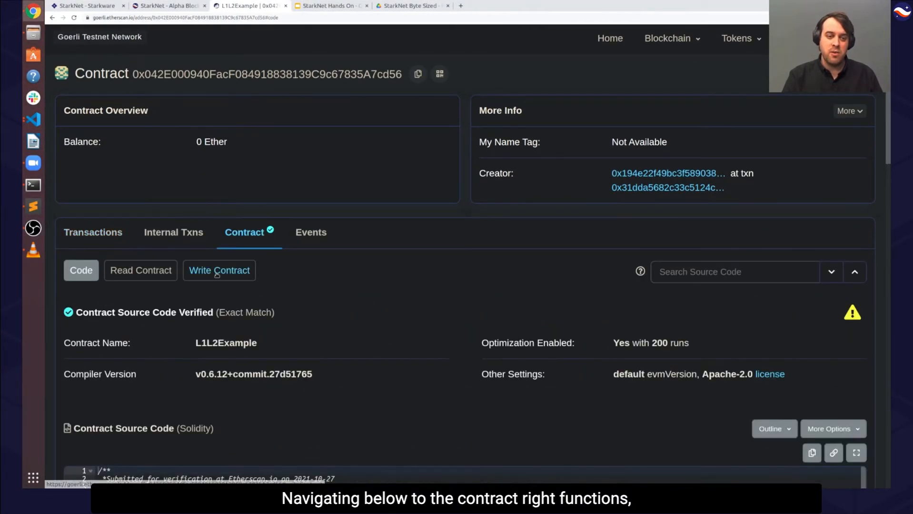
click(219, 270)
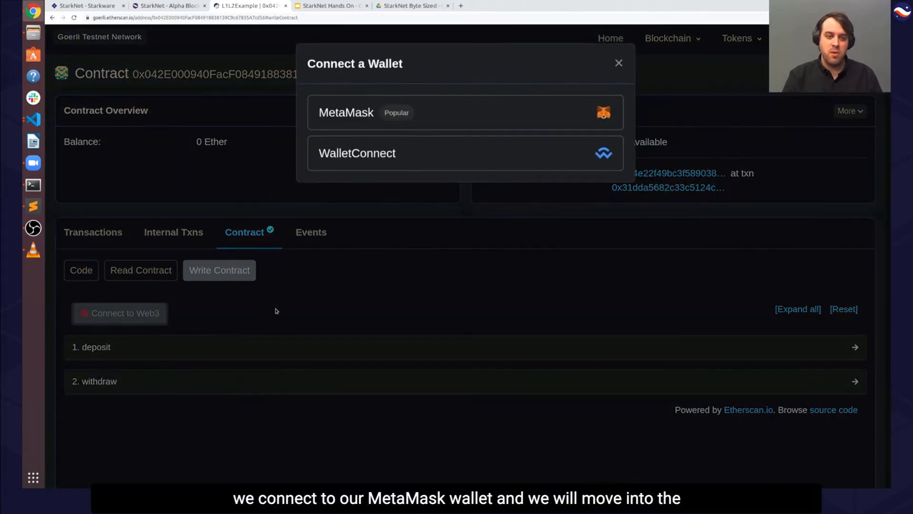
click(345, 113)
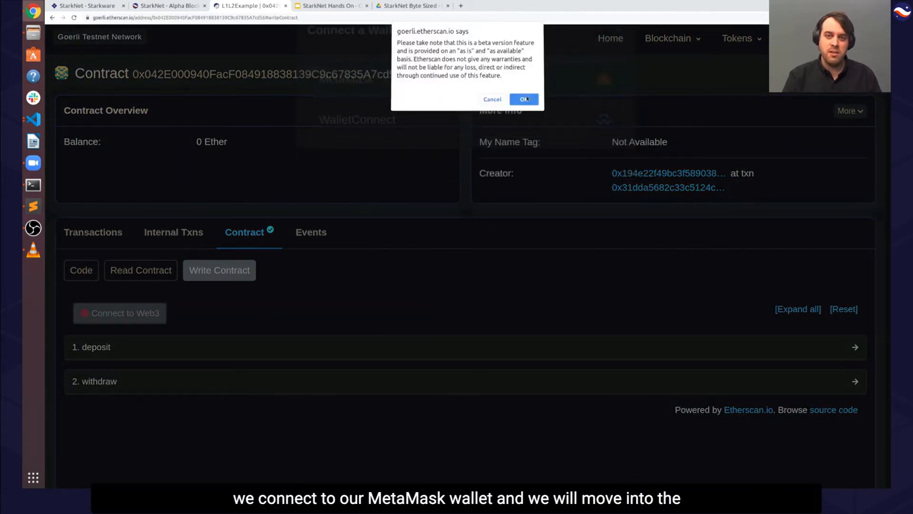
click(524, 99)
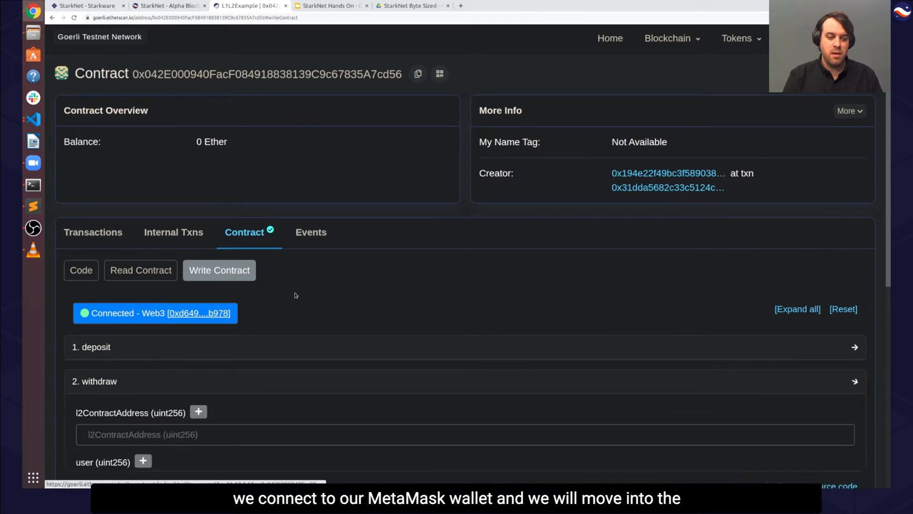
Copy the L2 contract address from the terminal output.
scroll(down, 3)
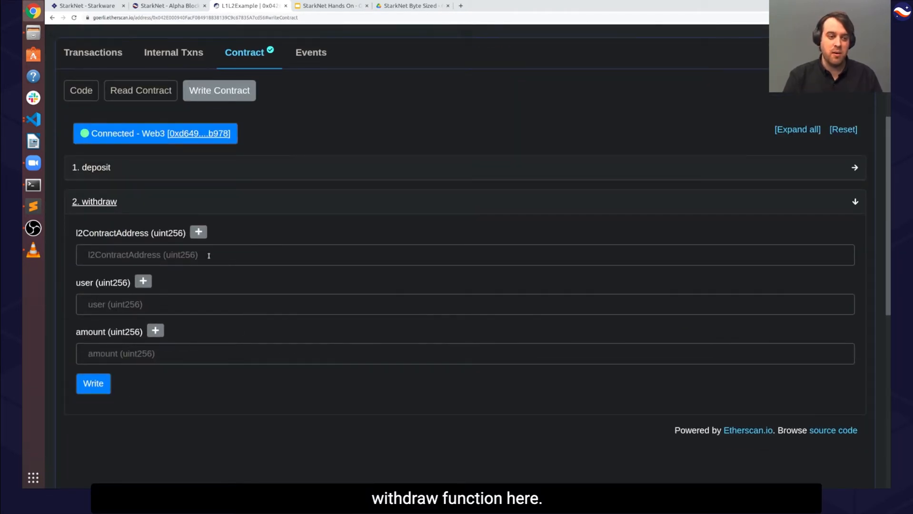
click(33, 185)
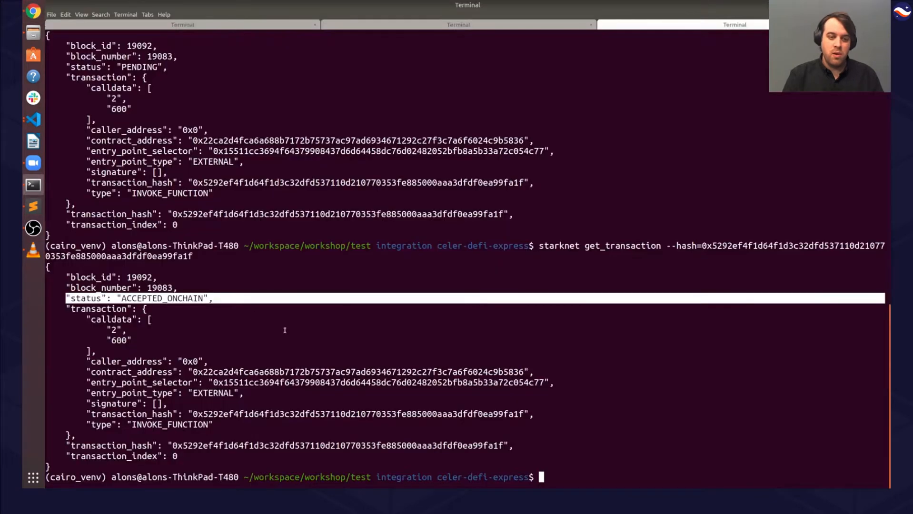
double_click(354, 371)
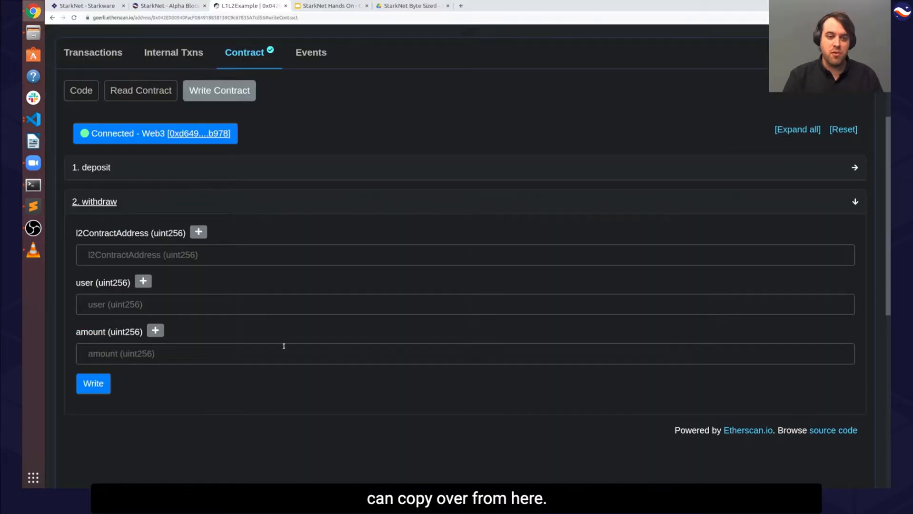
Call withdraw with the pasted L2 address, user 2 and amount 600, confirming in MetaMask.
click(435, 304)
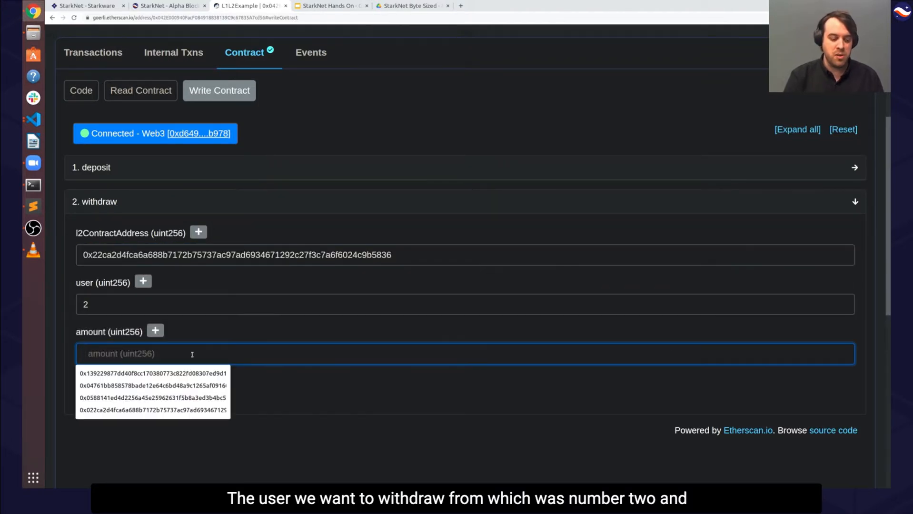
text(600)
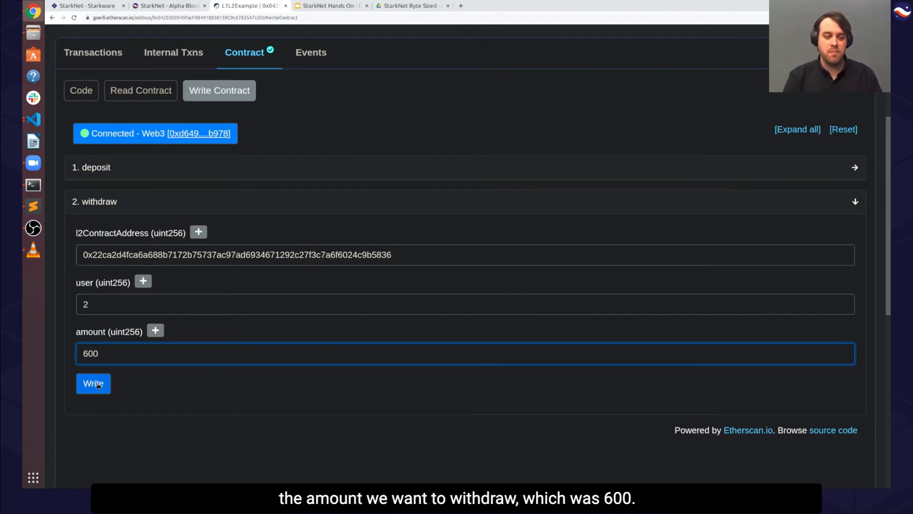
click(94, 384)
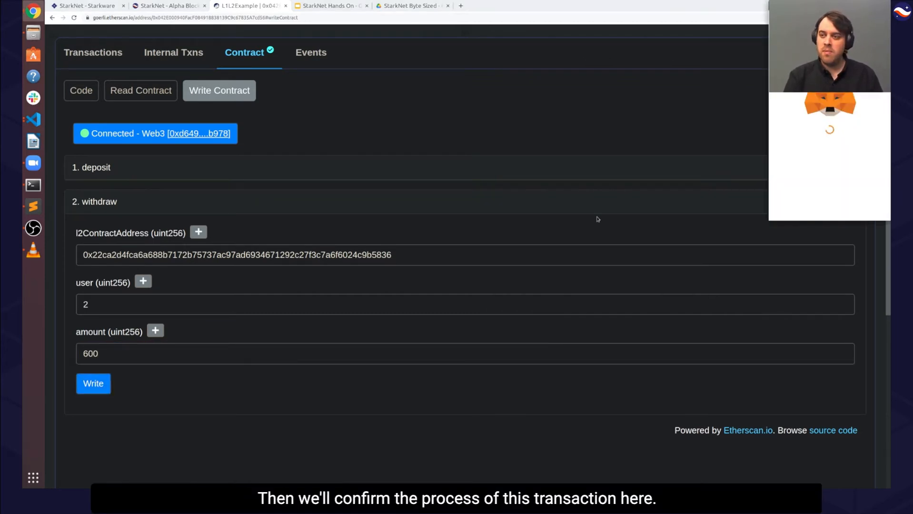
mouse_move(787, 198)
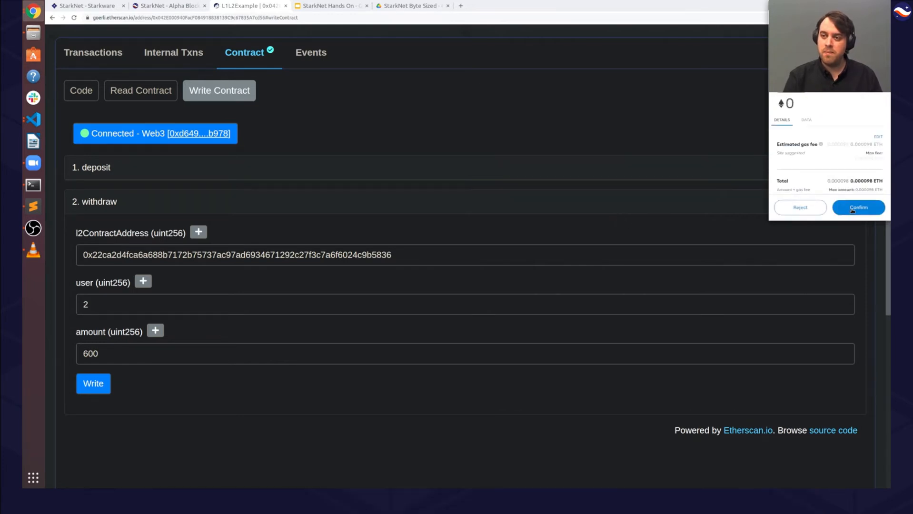
click(858, 207)
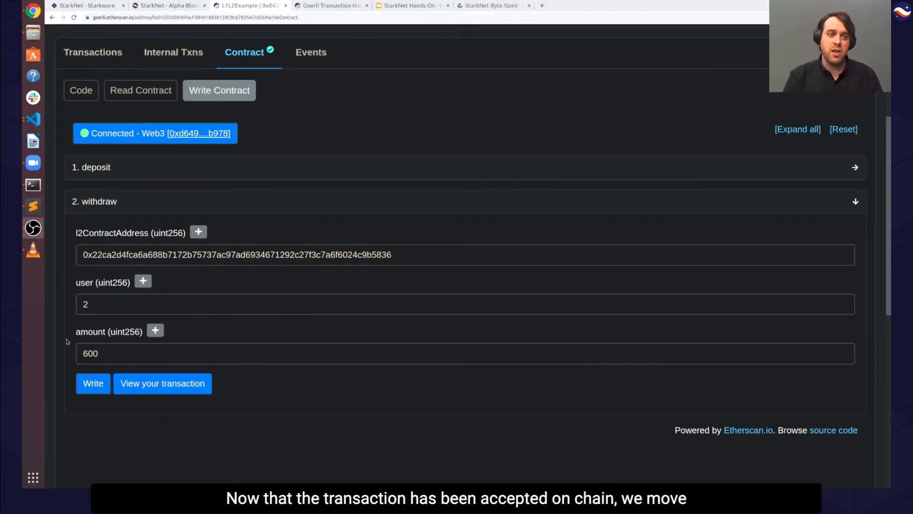
Query userBalances for user 2 under Read Contract, returning 600.
click(141, 90)
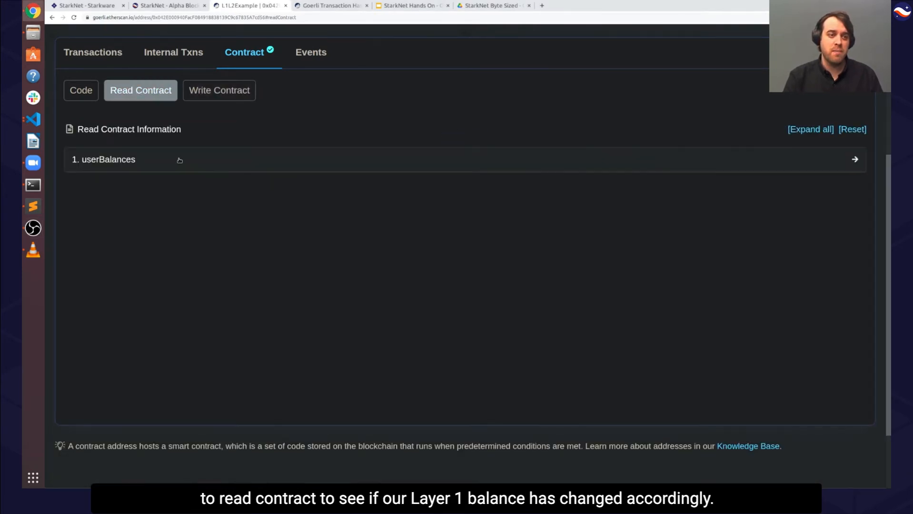
click(107, 159)
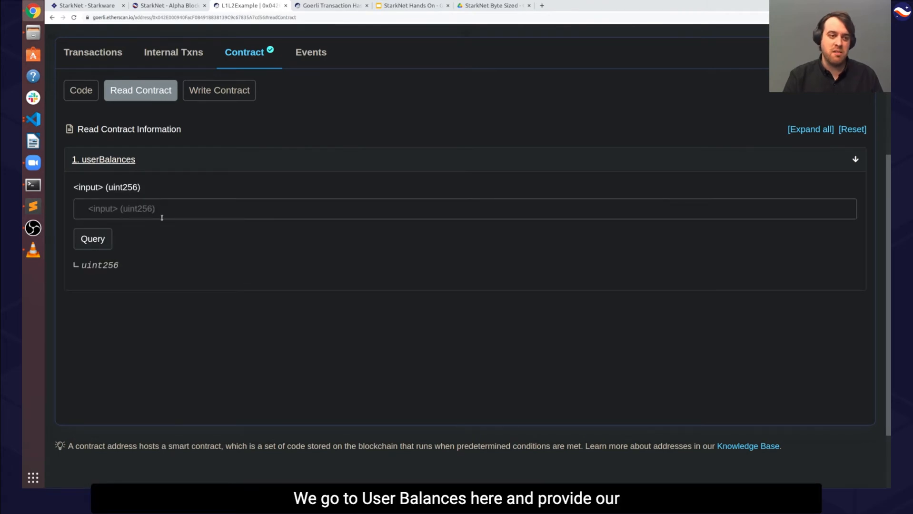
text(2)
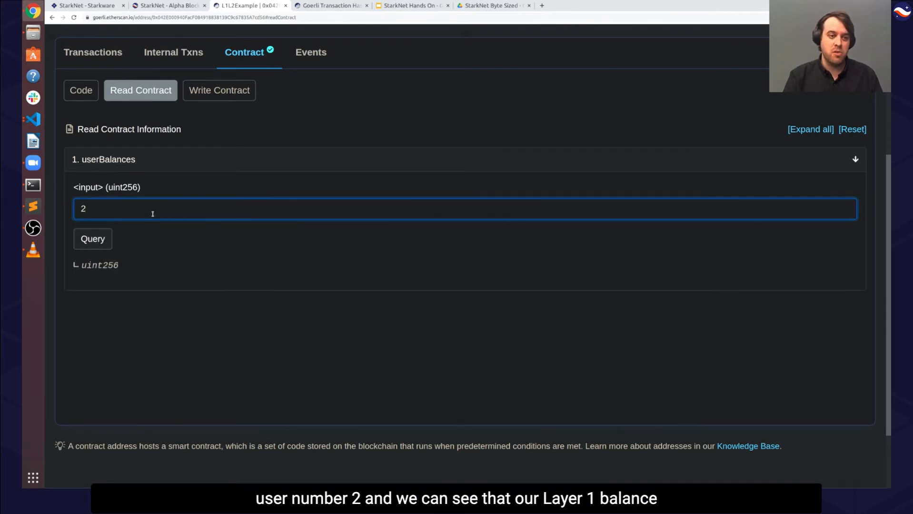
click(92, 239)
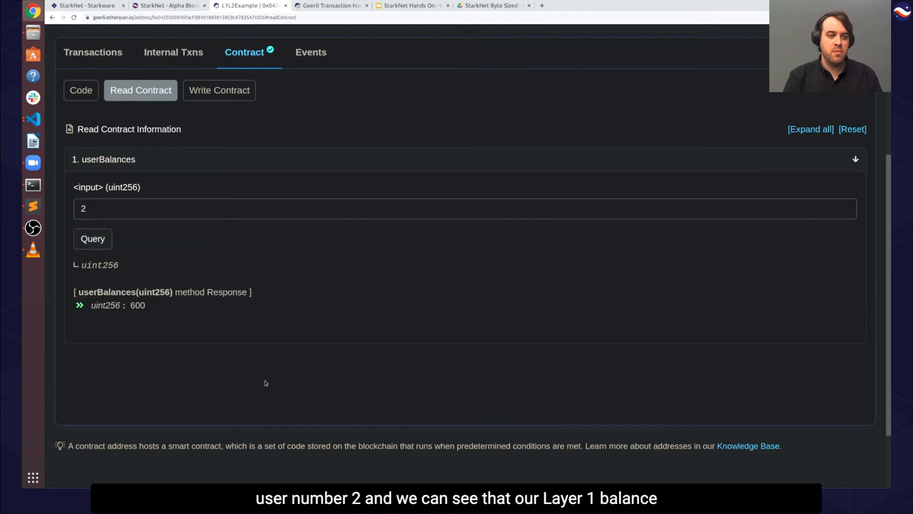
mouse_move(174, 309)
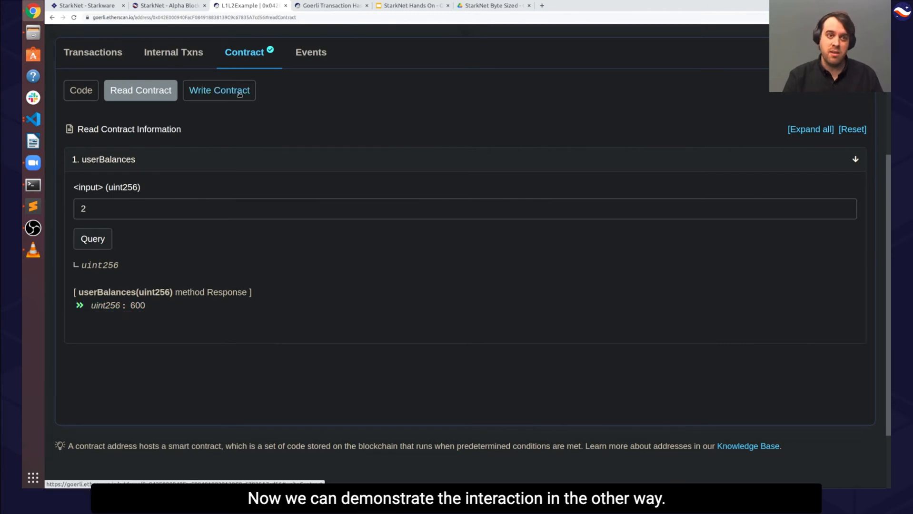
Call deposit with the L2 address, user 2 and amount 600, confirming in MetaMask.
click(219, 91)
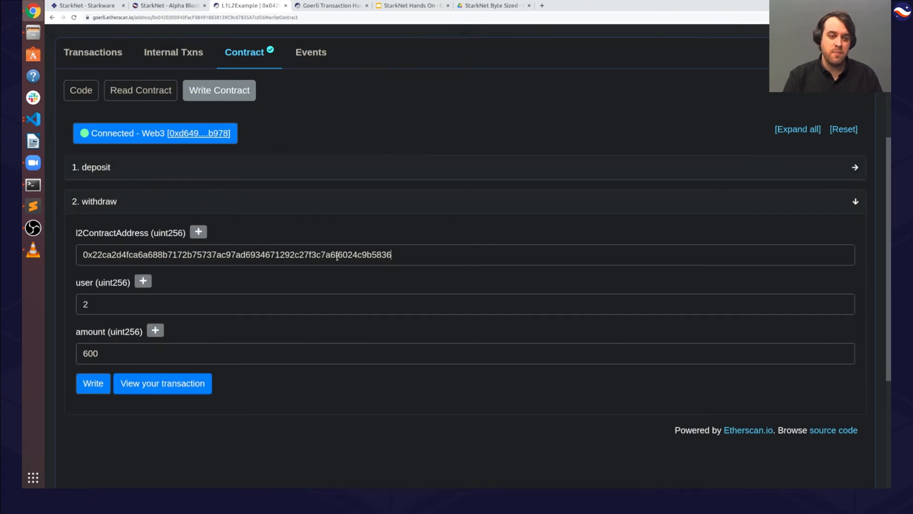
click(91, 167)
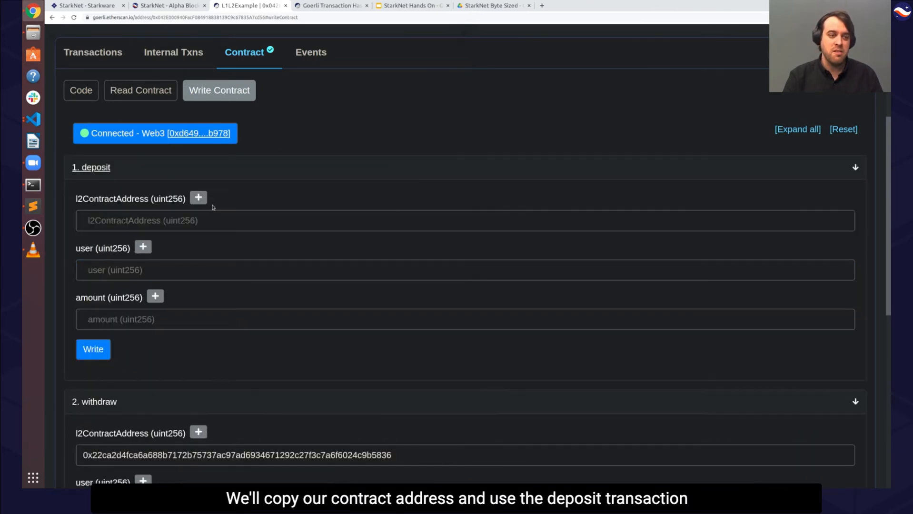
mouse_move(289, 331)
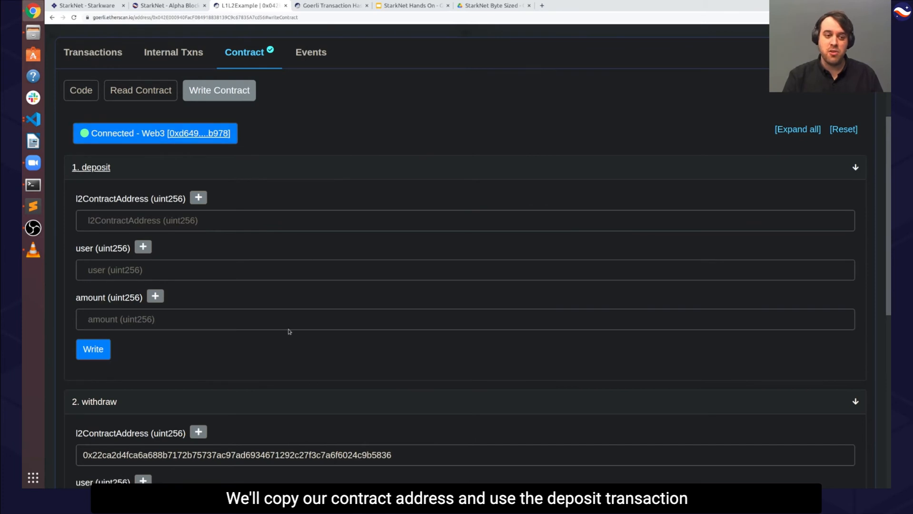
mouse_move(166, 290)
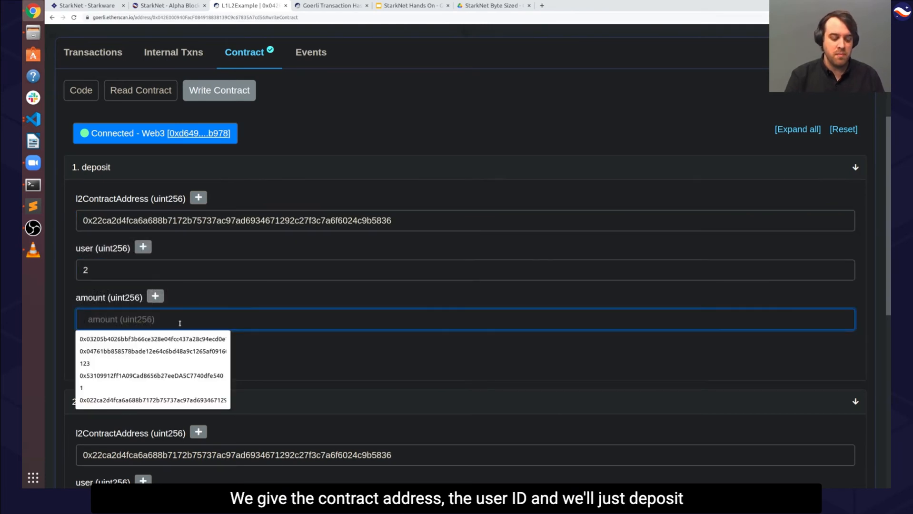
text(600)
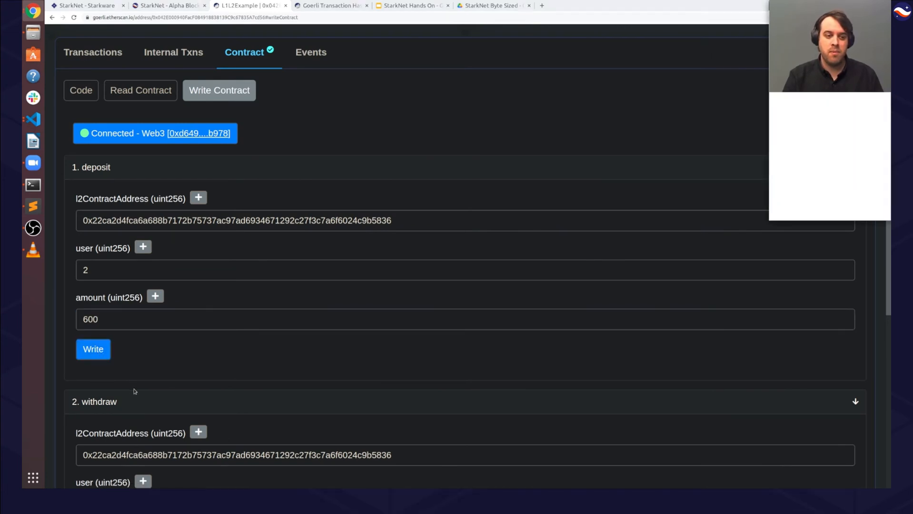
click(93, 349)
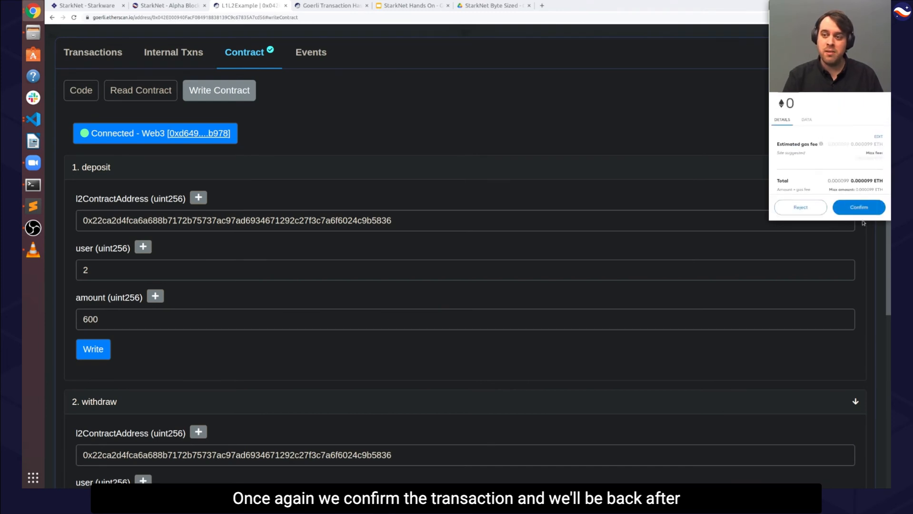
click(858, 207)
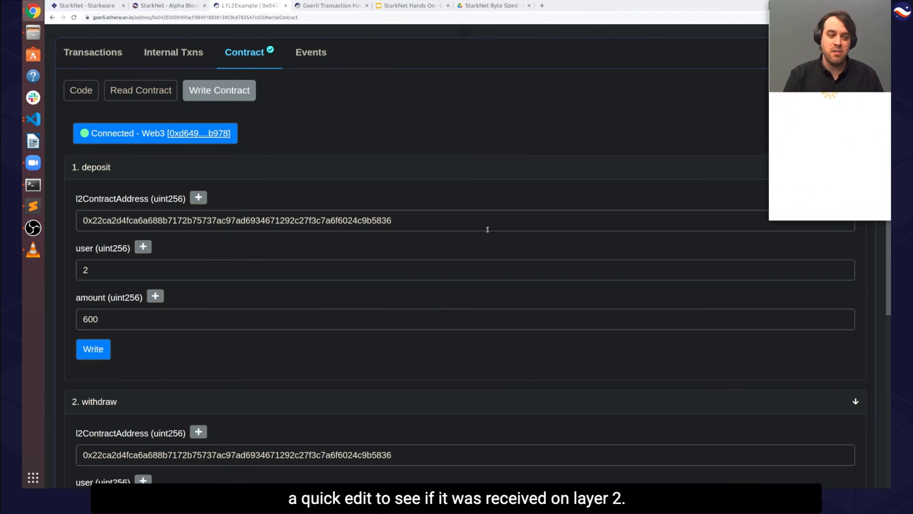
click(93, 349)
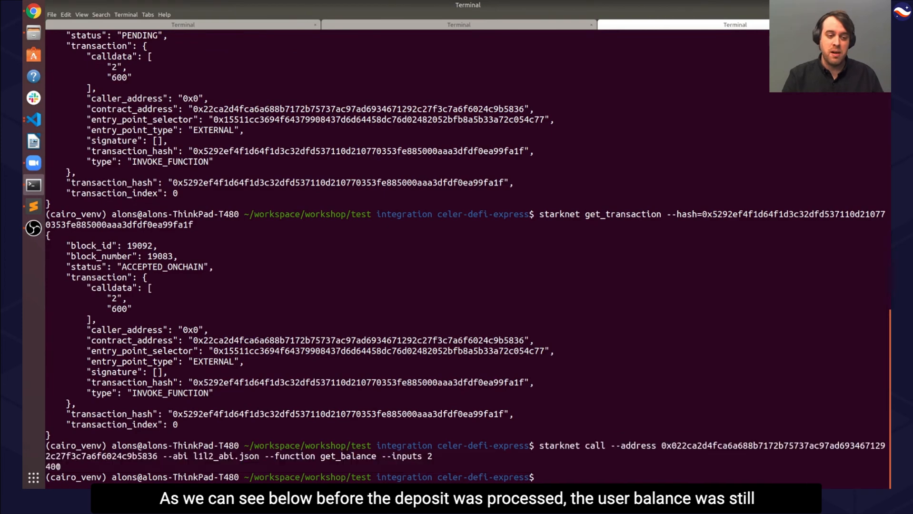
Type the starknet call get_balance command for user 2 again.
text(starknet call --address 0x022ca2d4fca6a688b7172b75737ac97ad6934671292c27f3c7a6f6024c9b5836 --abi l1l2_abi.json --function get_balance --inputs 2)
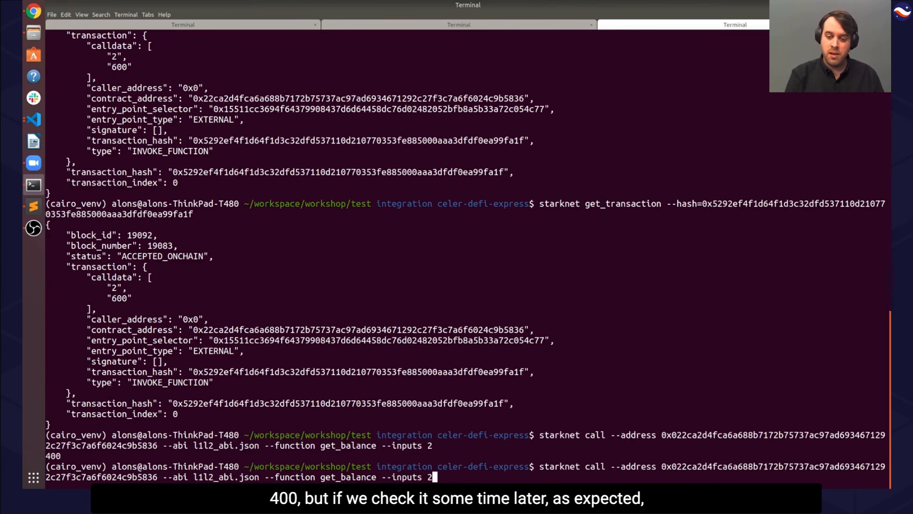